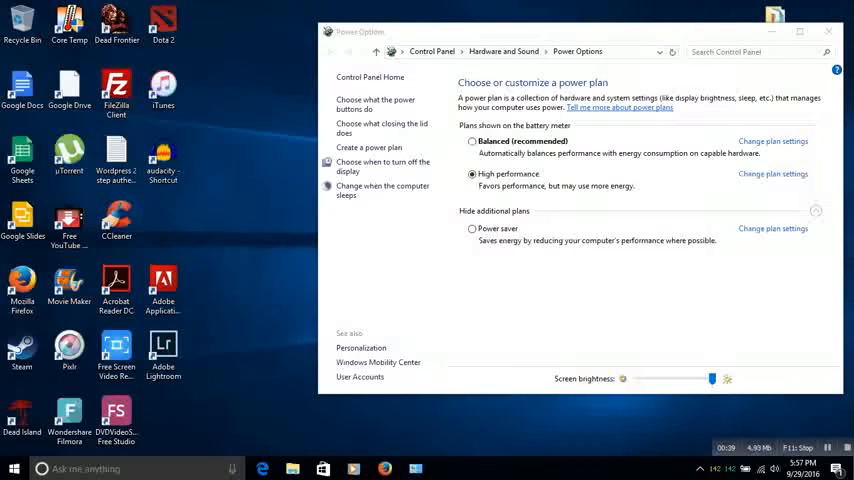
Step: Focus the Power Options window and open the Balanced (recommended) plan's settings page
click(828, 31)
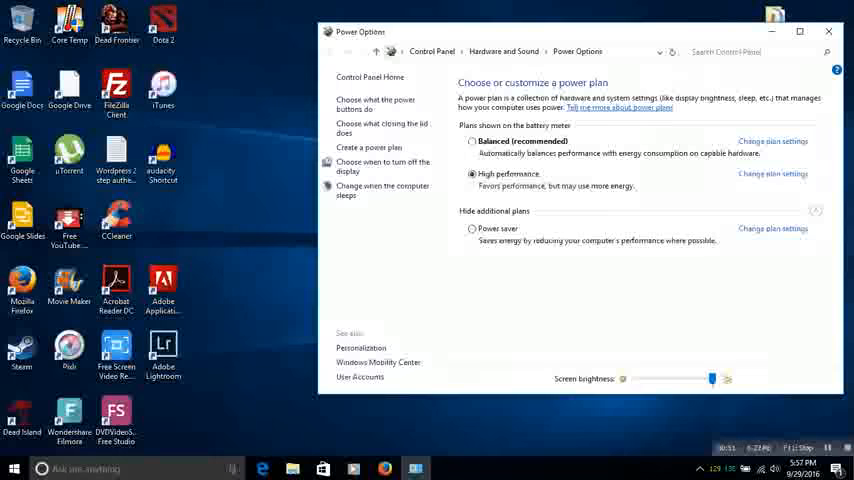
click(472, 141)
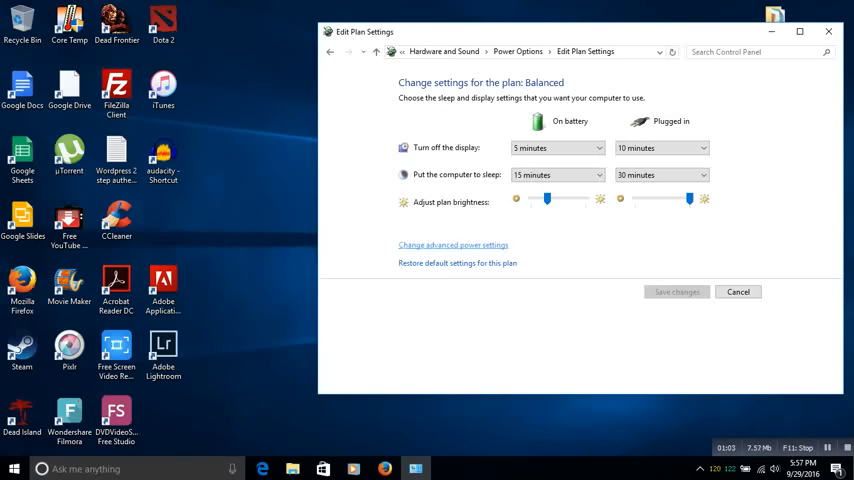
Step: Open the Balanced plan's advanced power settings and scroll through the categories list
click(452, 244)
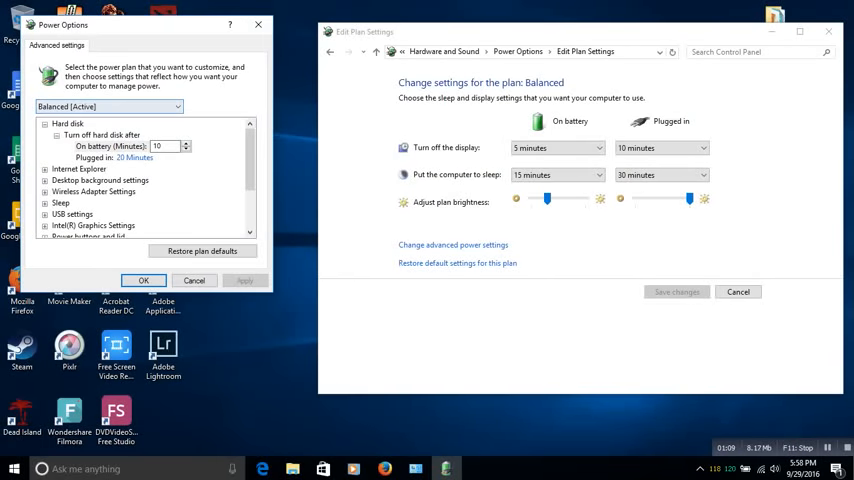
scroll(down, 3)
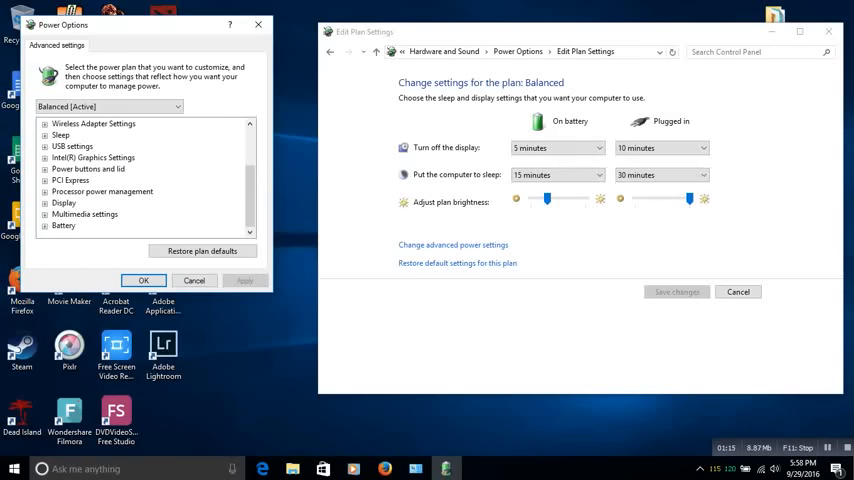
Step: Expand Processor power management to reach Maximum processor state, set to 60% on battery and plugged in
click(46, 191)
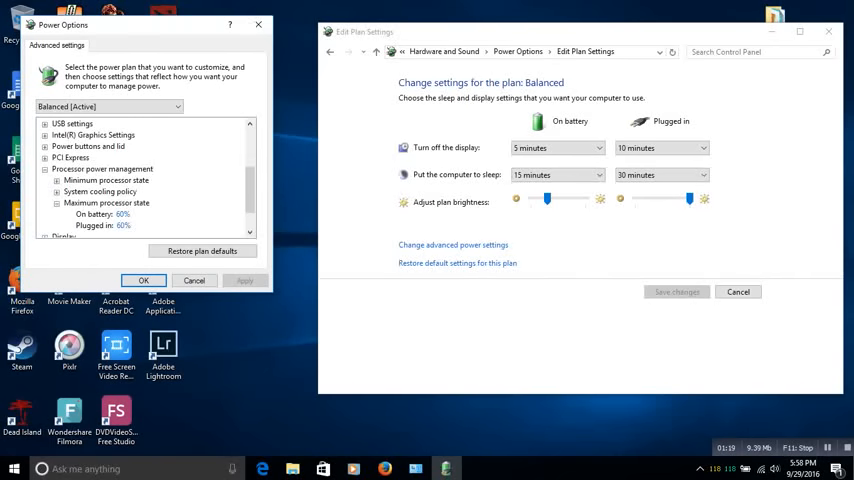
mouse_move(122, 225)
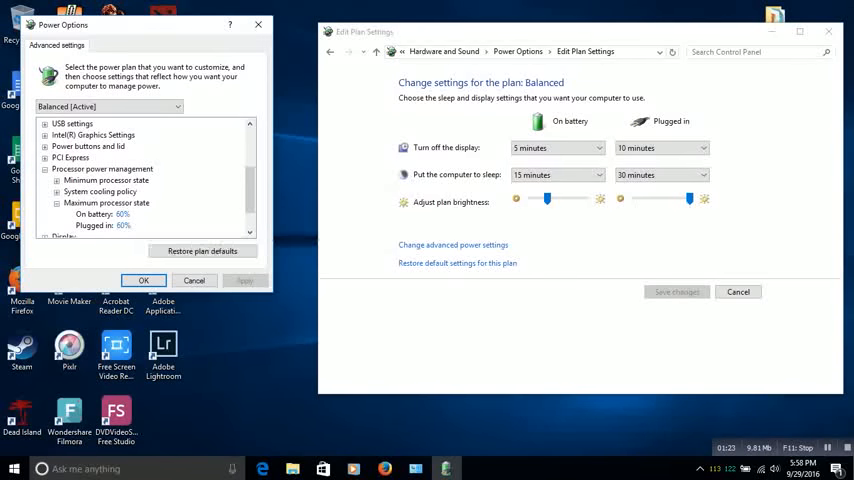
mouse_move(107, 213)
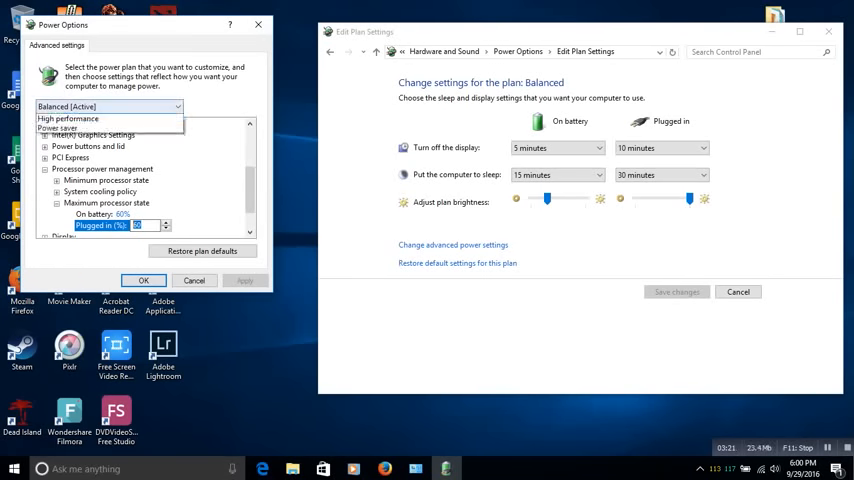
click(67, 118)
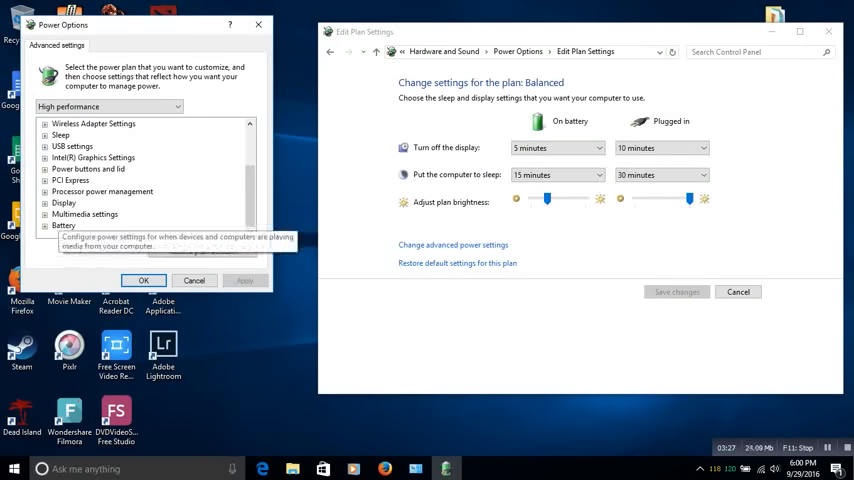
click(45, 191)
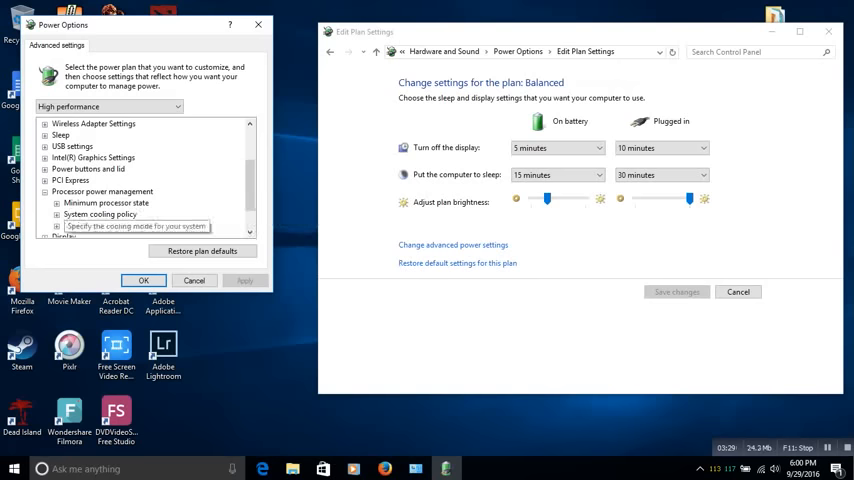
click(57, 203)
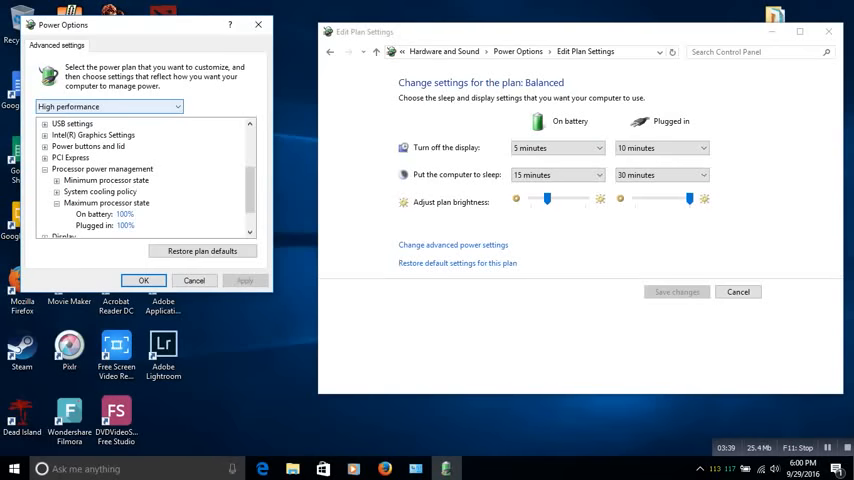
mouse_move(107, 202)
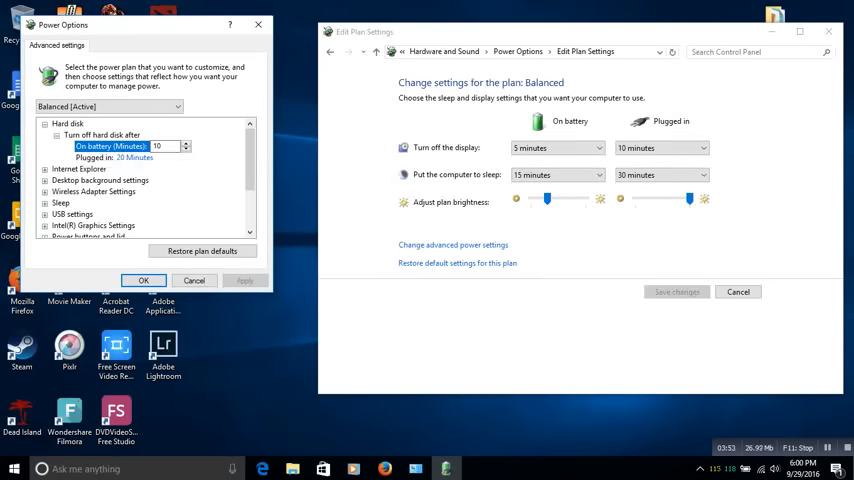
scroll(down, 3)
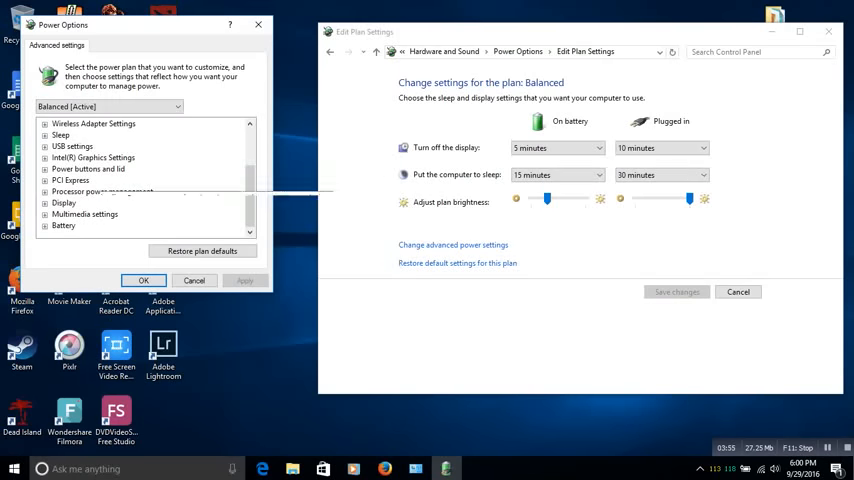
click(46, 191)
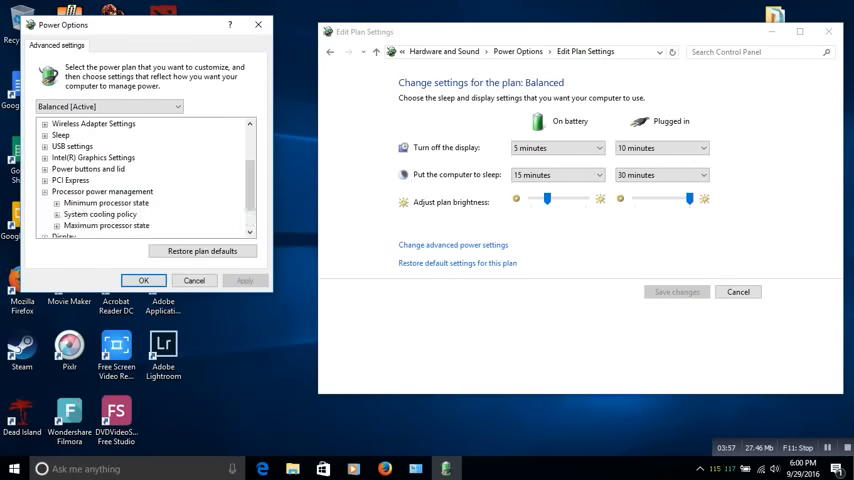